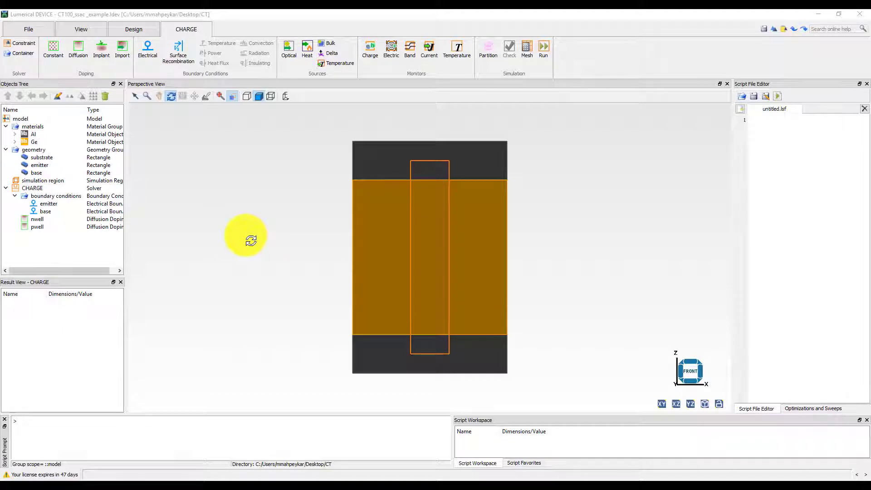
mouse_move(49, 161)
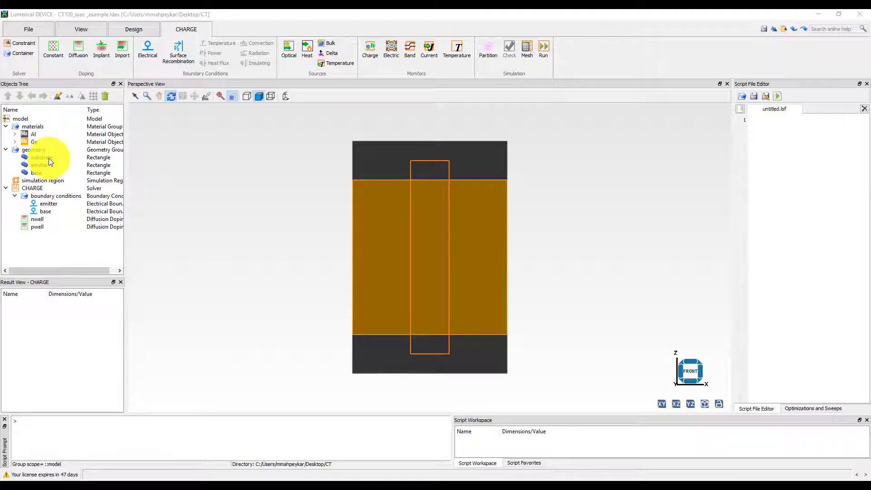
Check the CHARGE solver's ssac mode and its 10 Hz to 1e11 Hz log frequency sweep
left_click(39, 158)
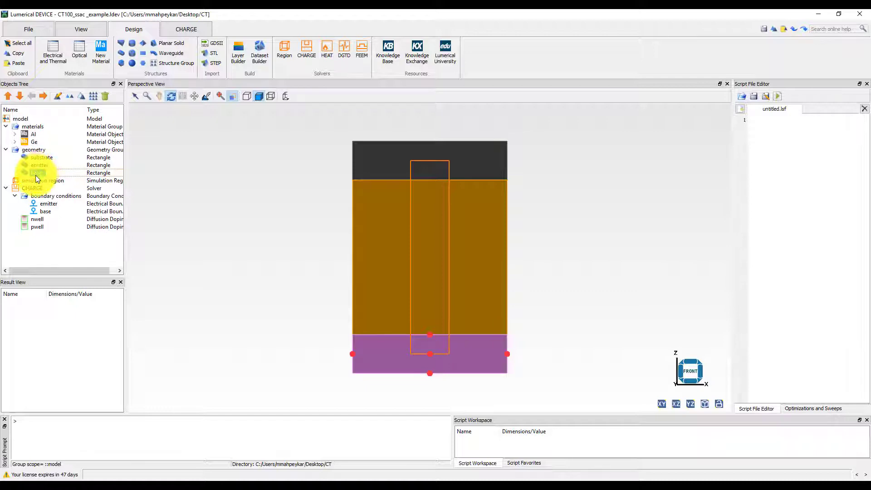
left_click(32, 188)
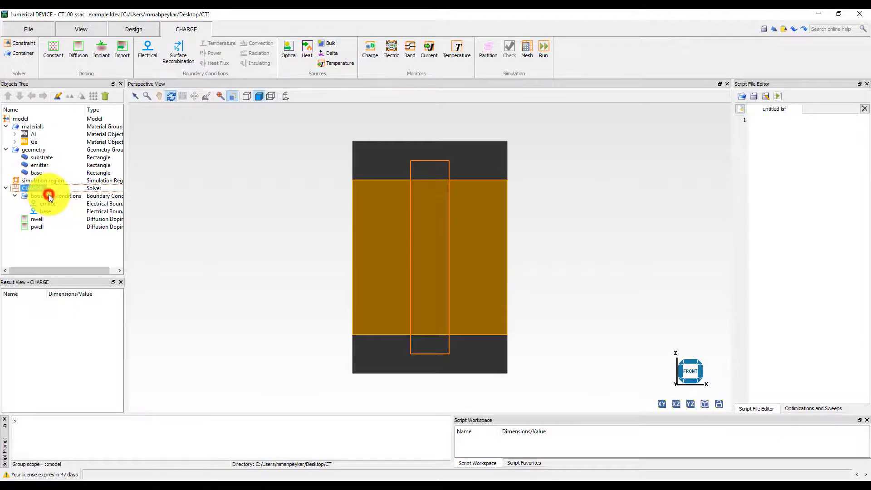
double_click(33, 188)
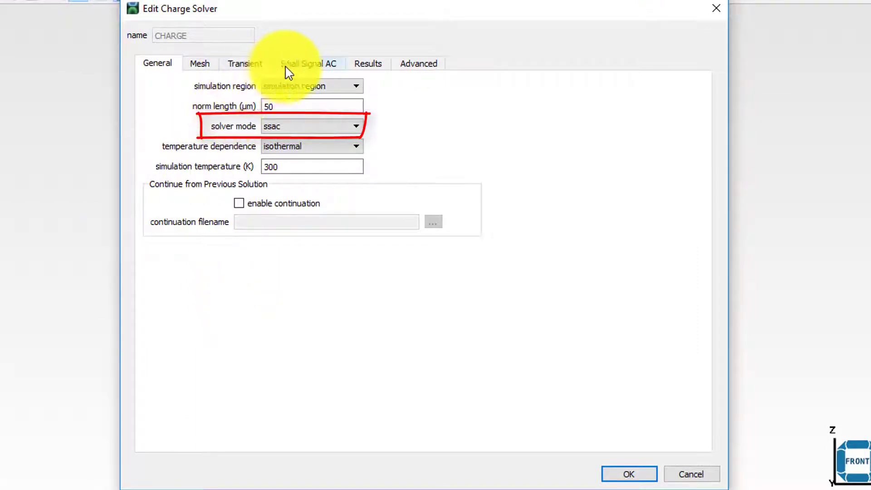
left_click(307, 63)
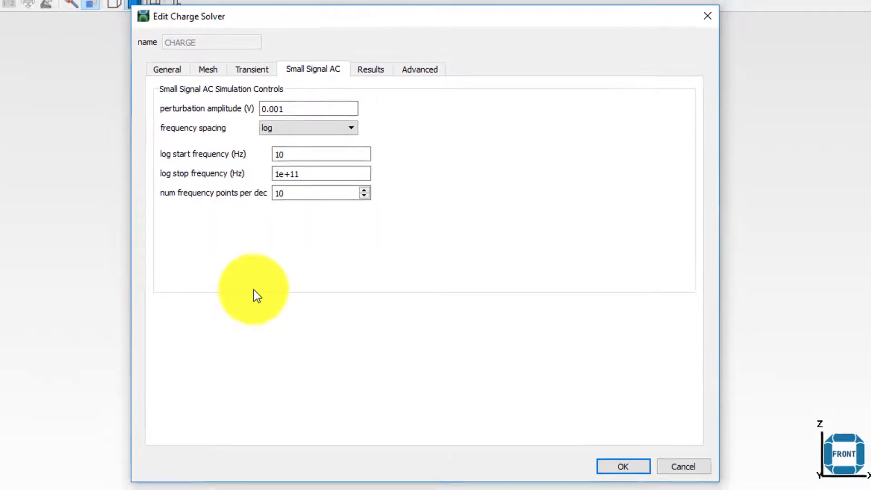
left_click(623, 466)
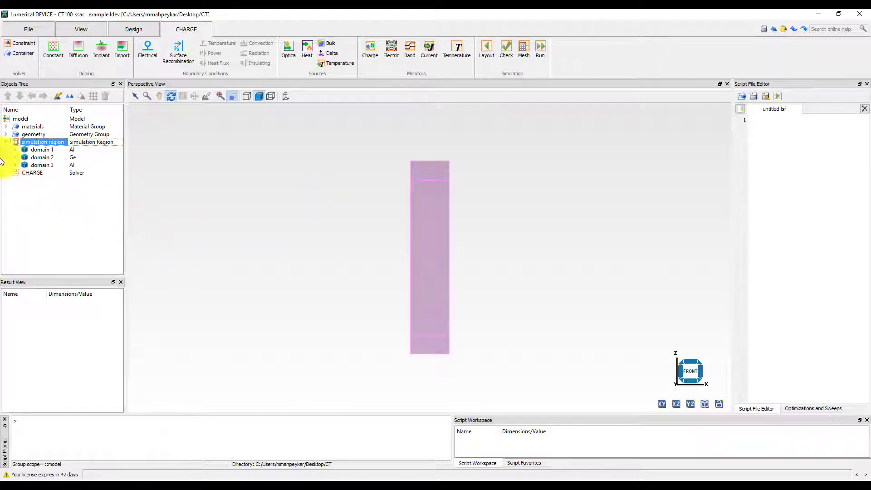
Review the emitter and base boundary conditions, confirming base is 0 V on the base solid
left_click(12, 173)
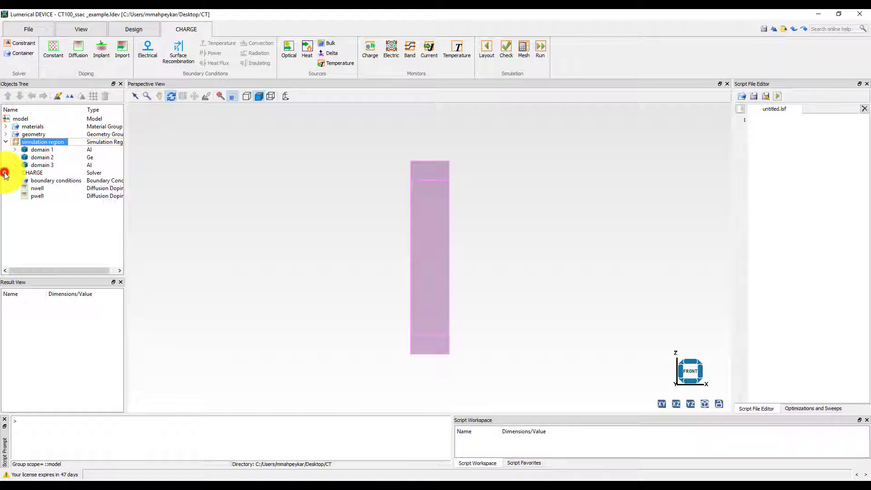
left_click(15, 180)
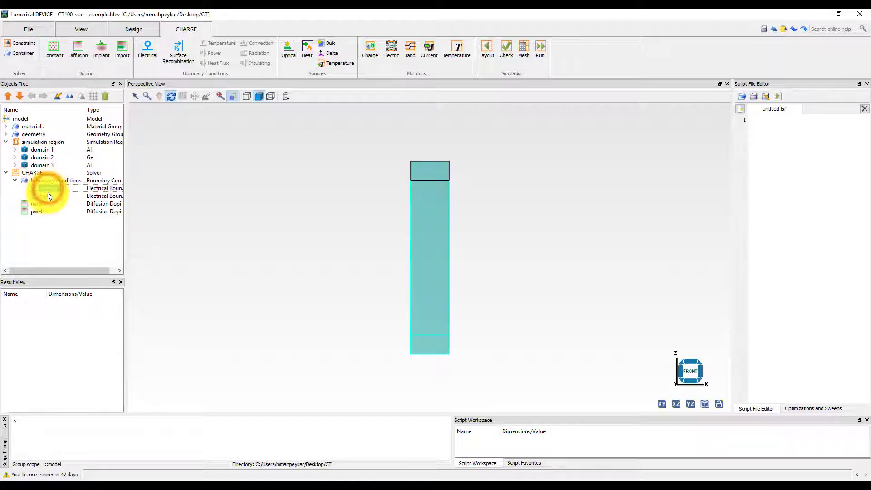
left_click(47, 189)
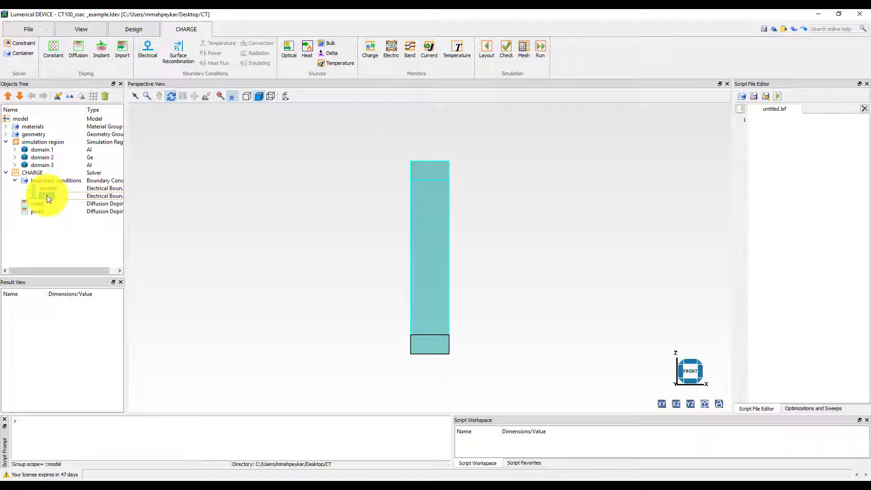
double_click(48, 195)
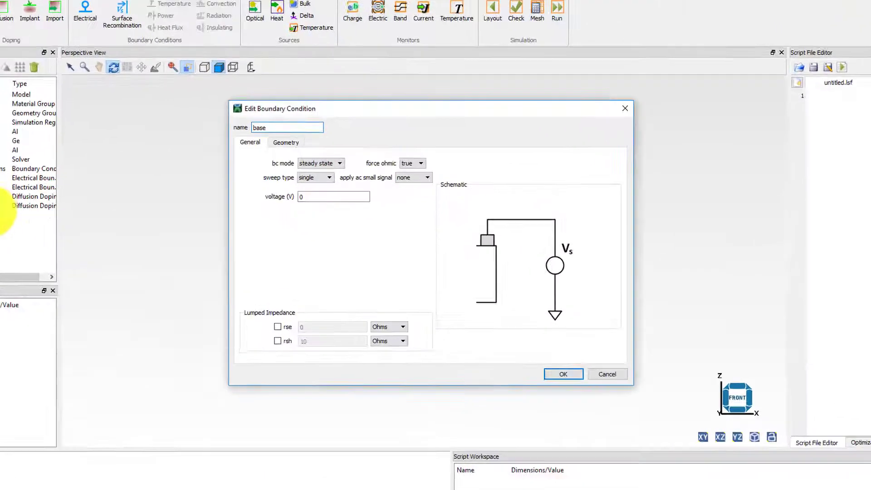
left_click(285, 142)
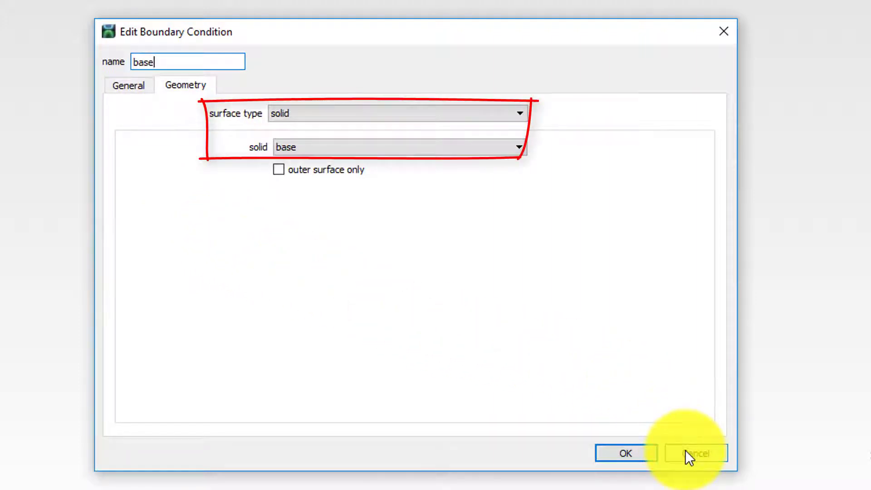
left_click(625, 453)
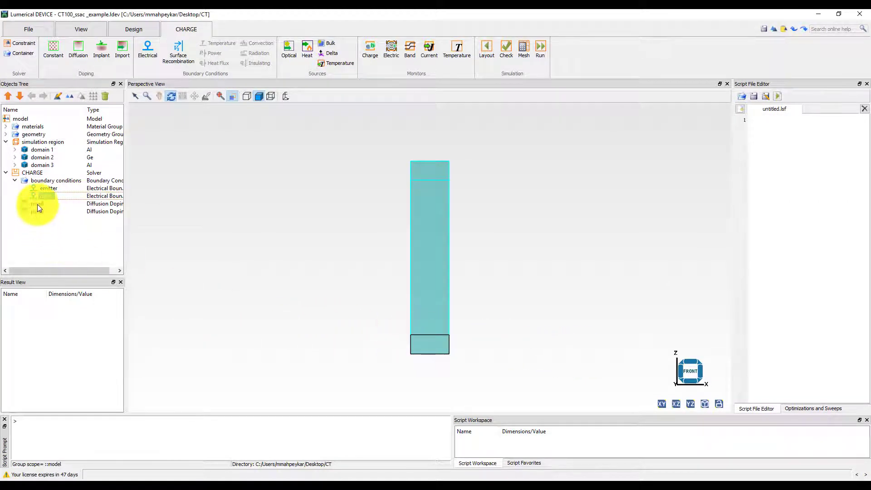
left_click(42, 195)
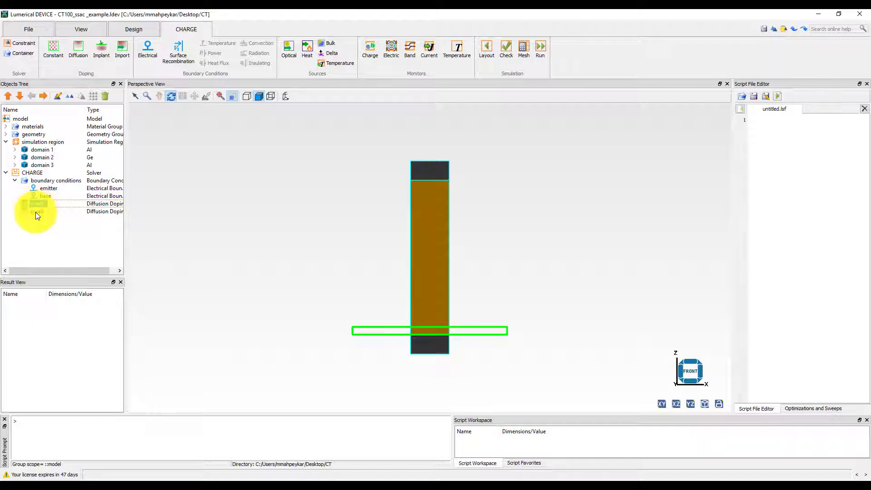
left_click(39, 211)
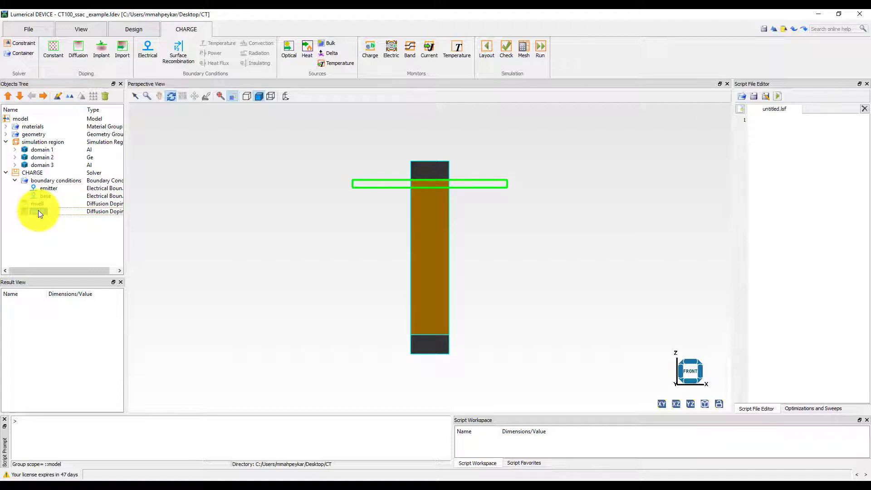
left_click(37, 211)
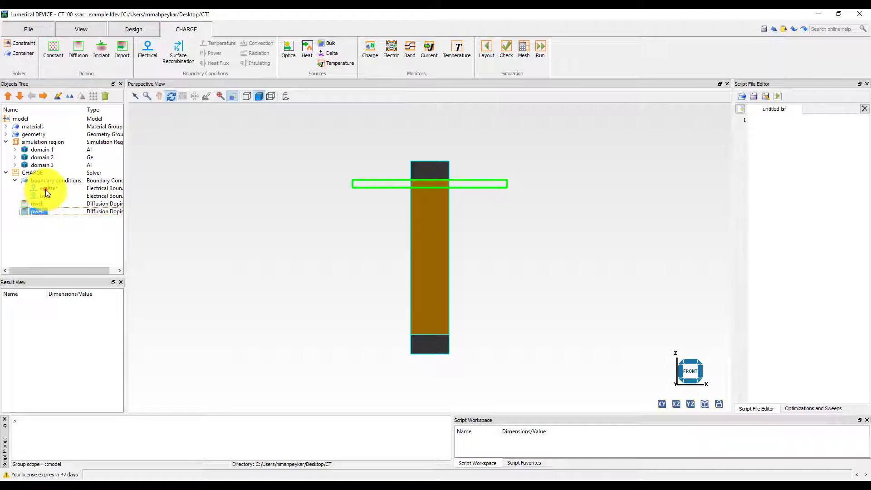
Apply the AC small signal to the -0.2 V emitter contact and run the CHARGE simulation
double_click(49, 188)
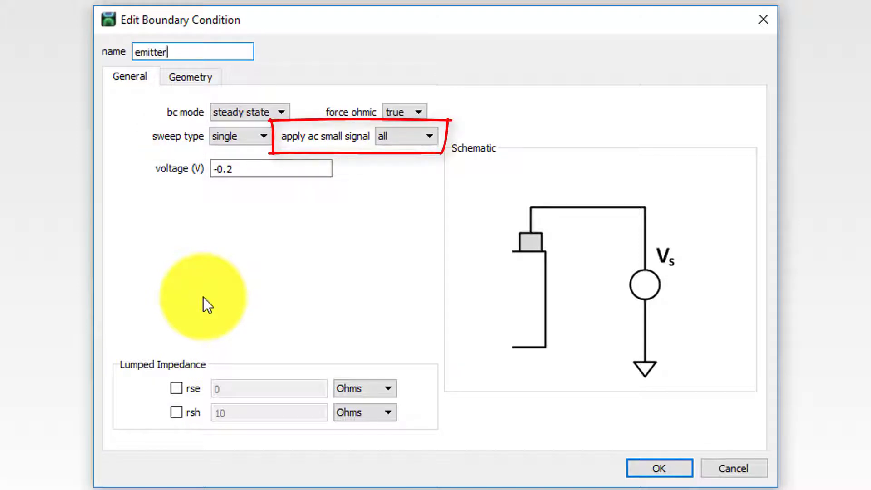
mouse_move(618, 381)
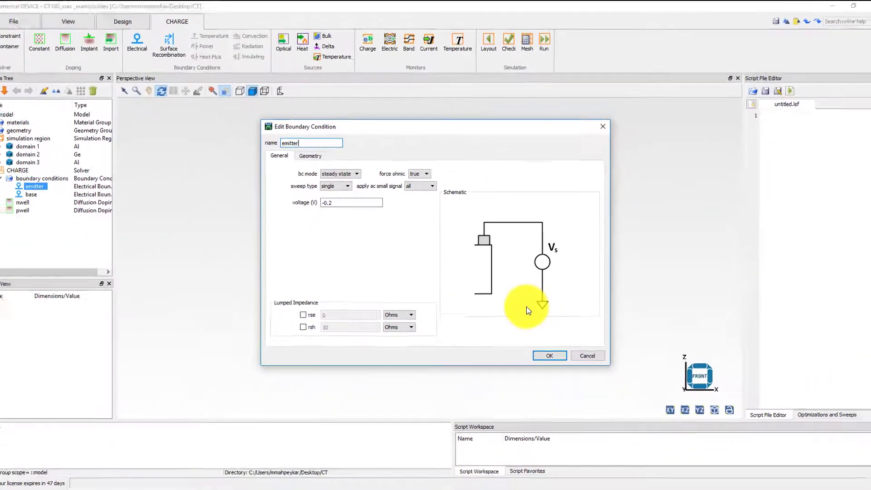
left_click(549, 356)
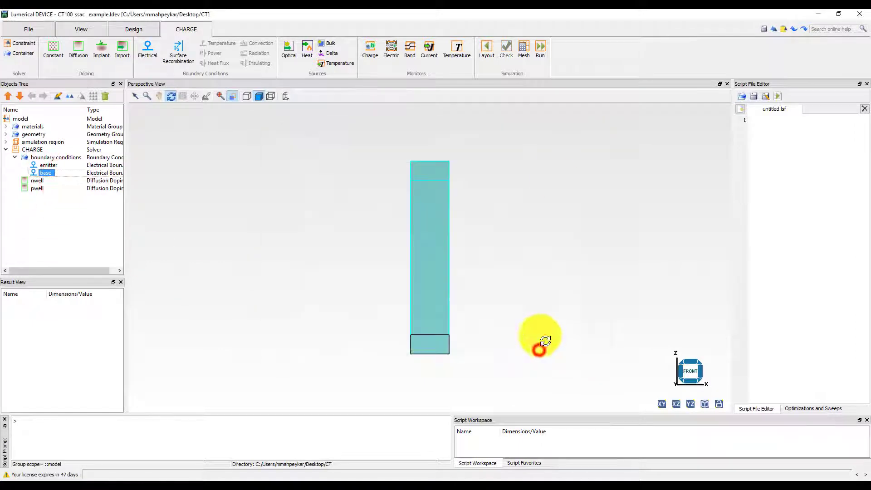
left_click(539, 47)
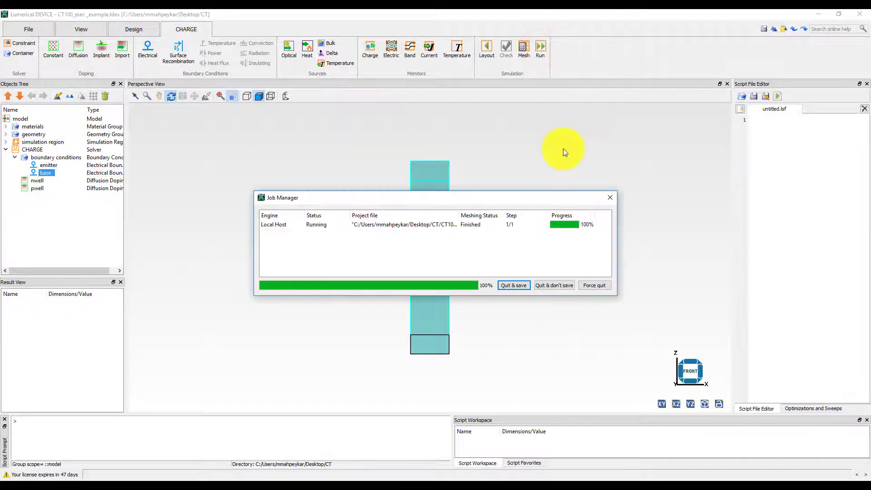
left_click(512, 285)
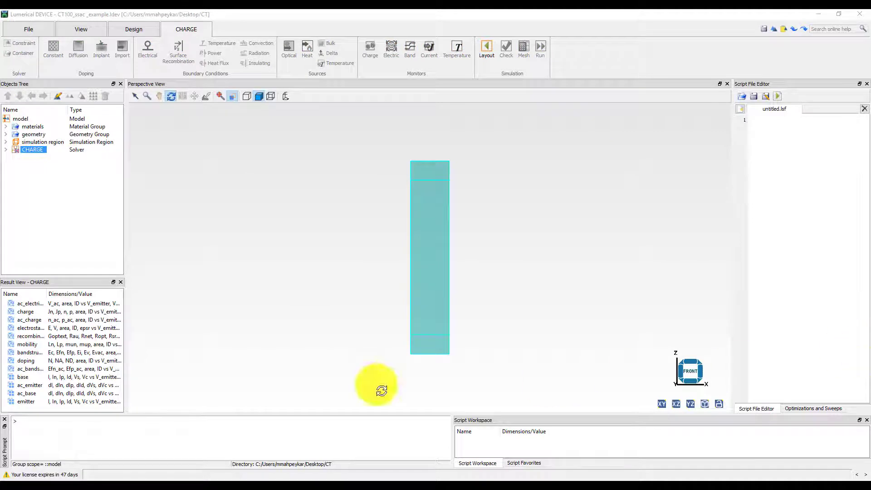
Plot ac_base currents versus frequency, close the plot, and browse the CT folder's scripts
right_click(31, 150)
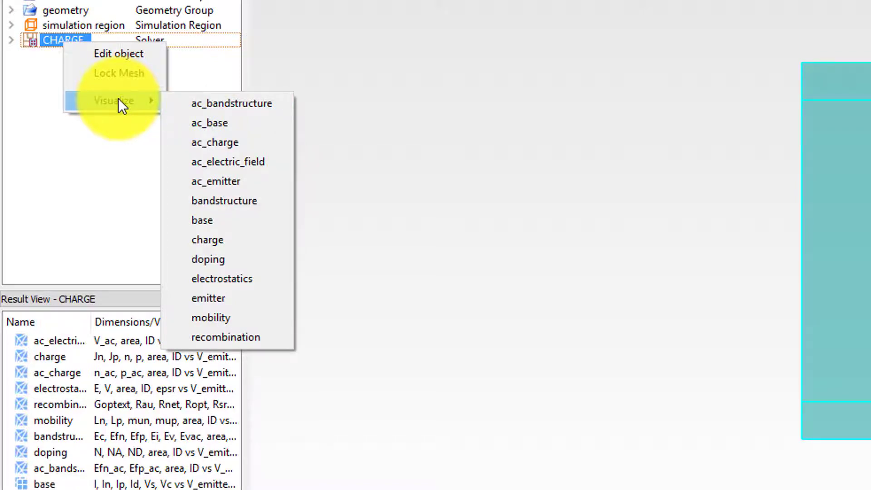
left_click(210, 123)
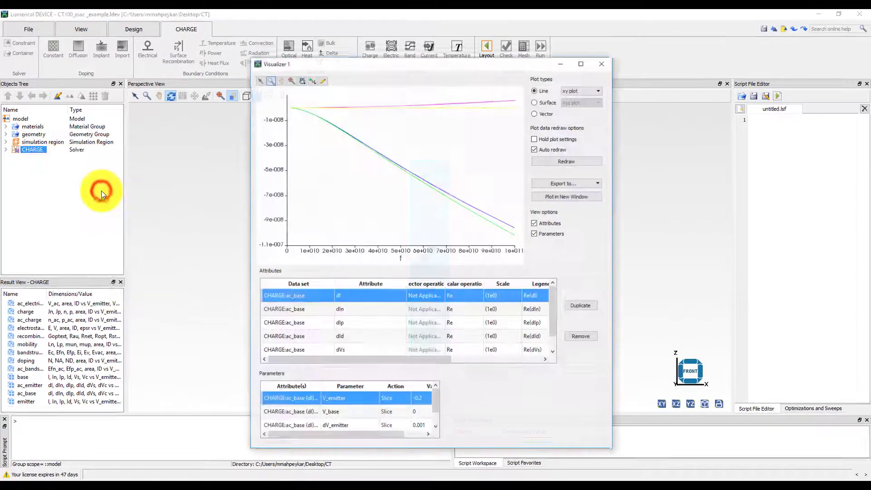
mouse_move(168, 200)
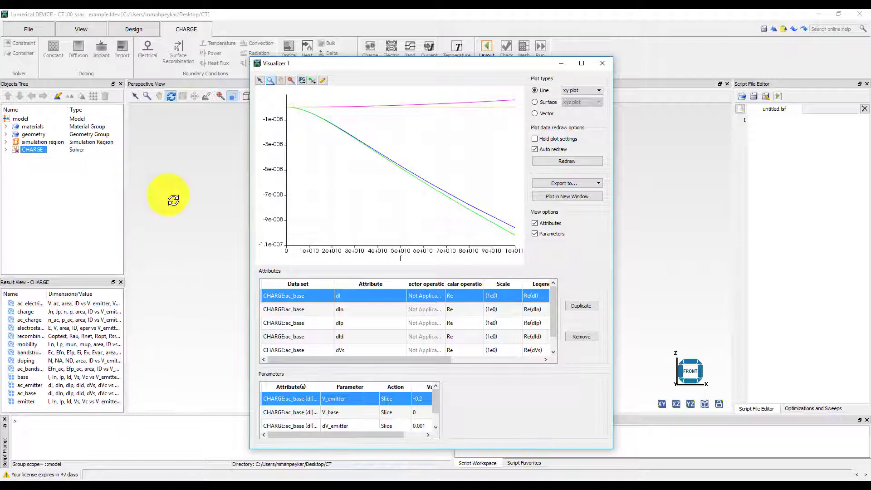
mouse_move(203, 215)
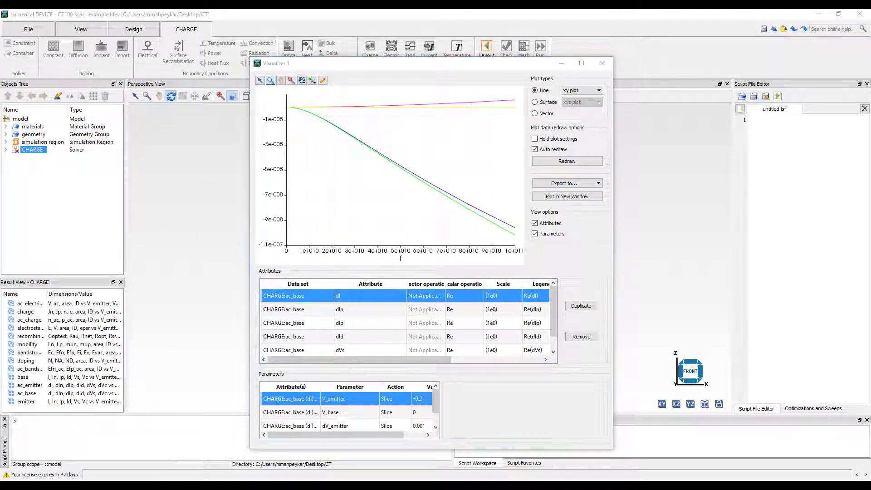
mouse_move(591, 121)
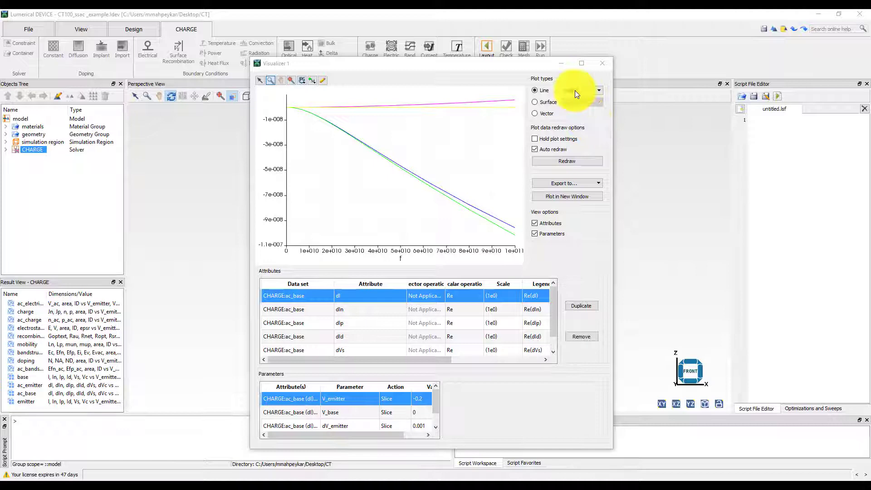
left_click(602, 62)
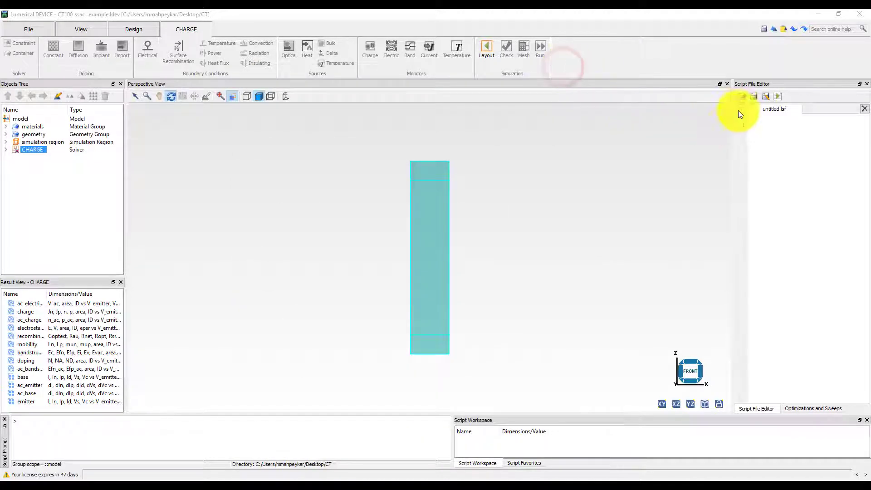
left_click(754, 96)
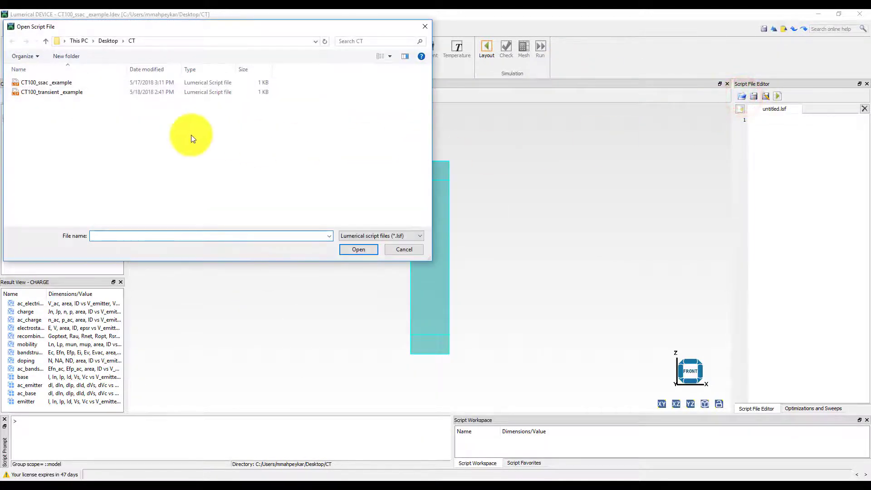